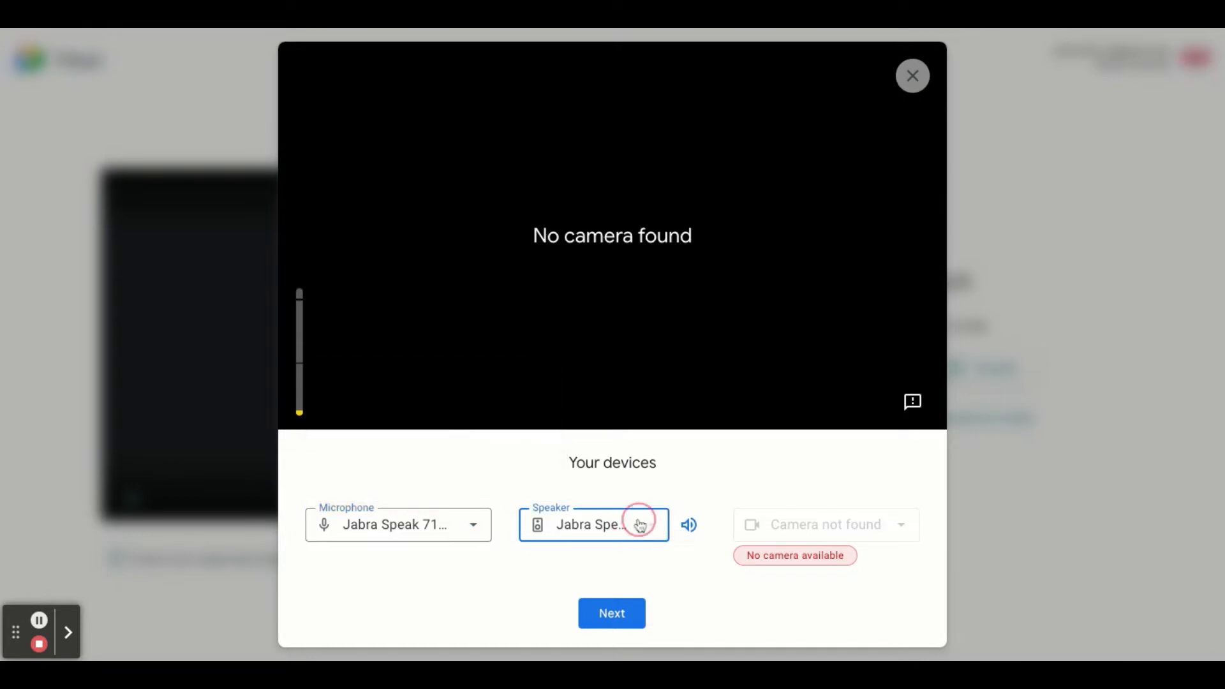
pyautogui.moveTo(840, 516)
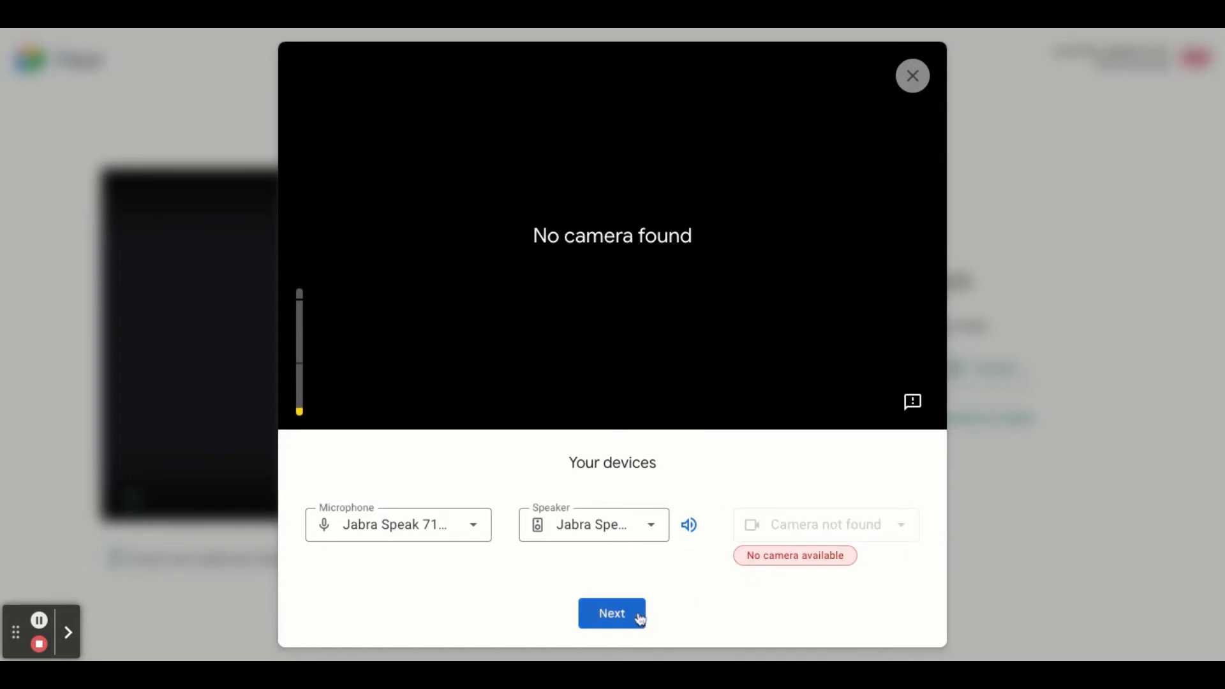
# Step: Accept the Jabra speakerphone devices and leave the audio and video check
pyautogui.click(612, 614)
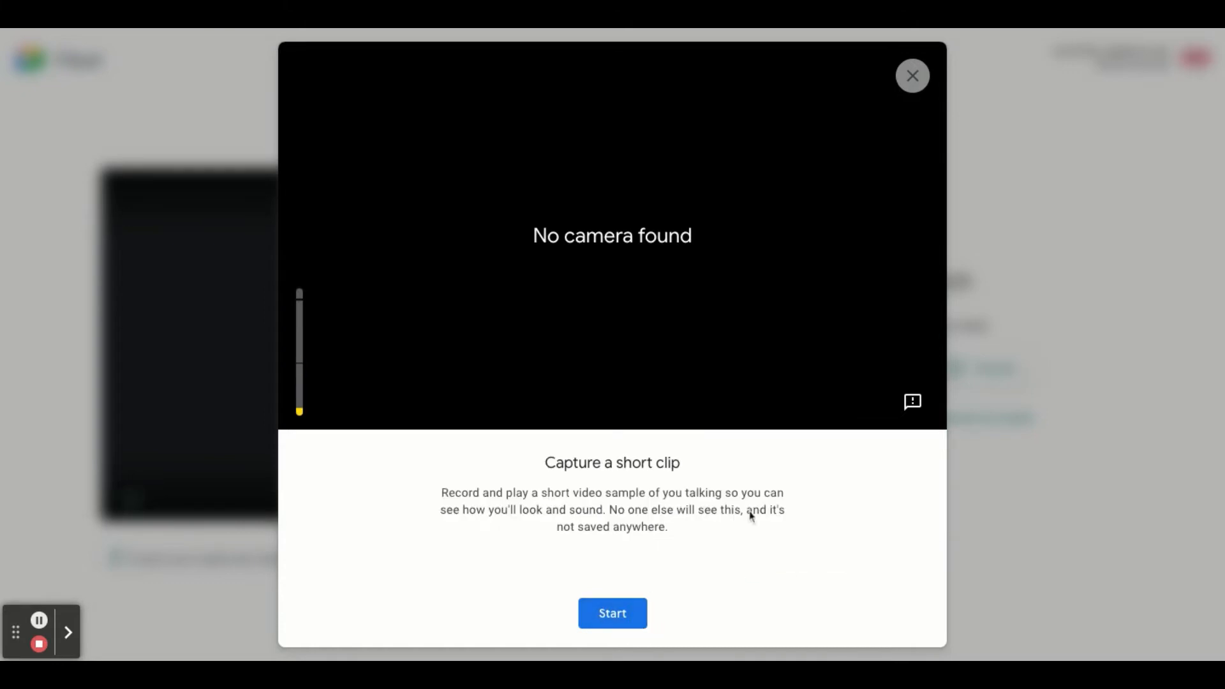
pyautogui.click(911, 75)
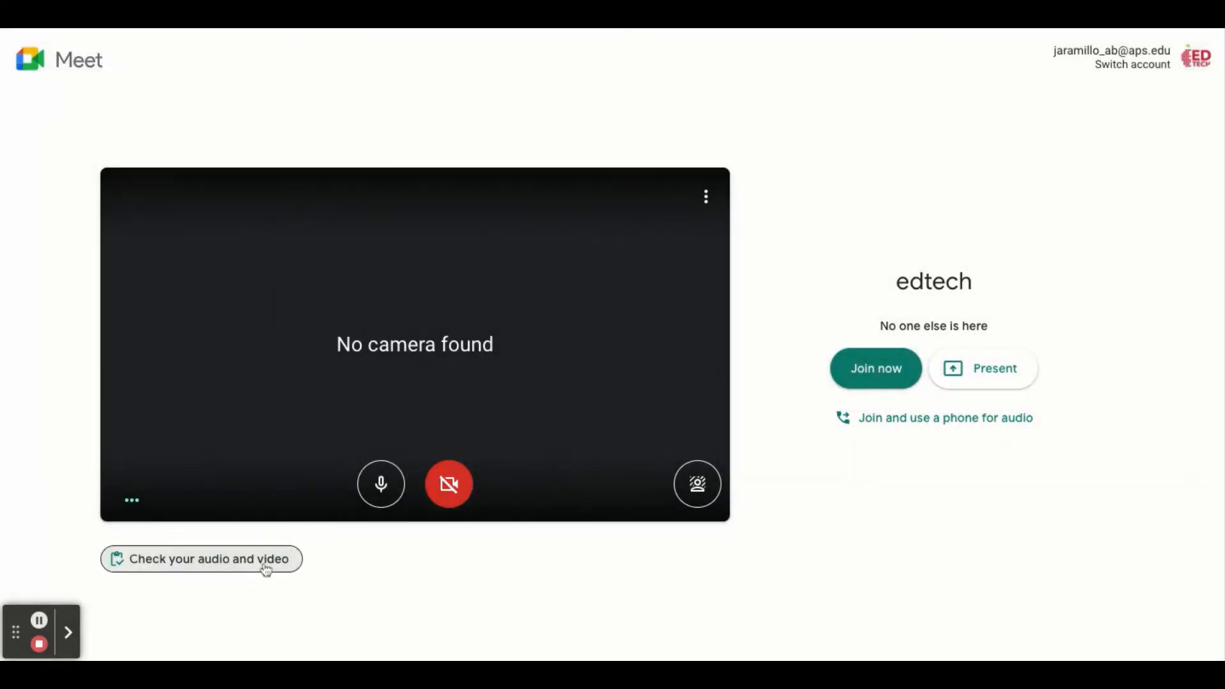
# Step: Reopen the audio and video check so the Jabra PanaCast camera is detected
pyautogui.click(201, 559)
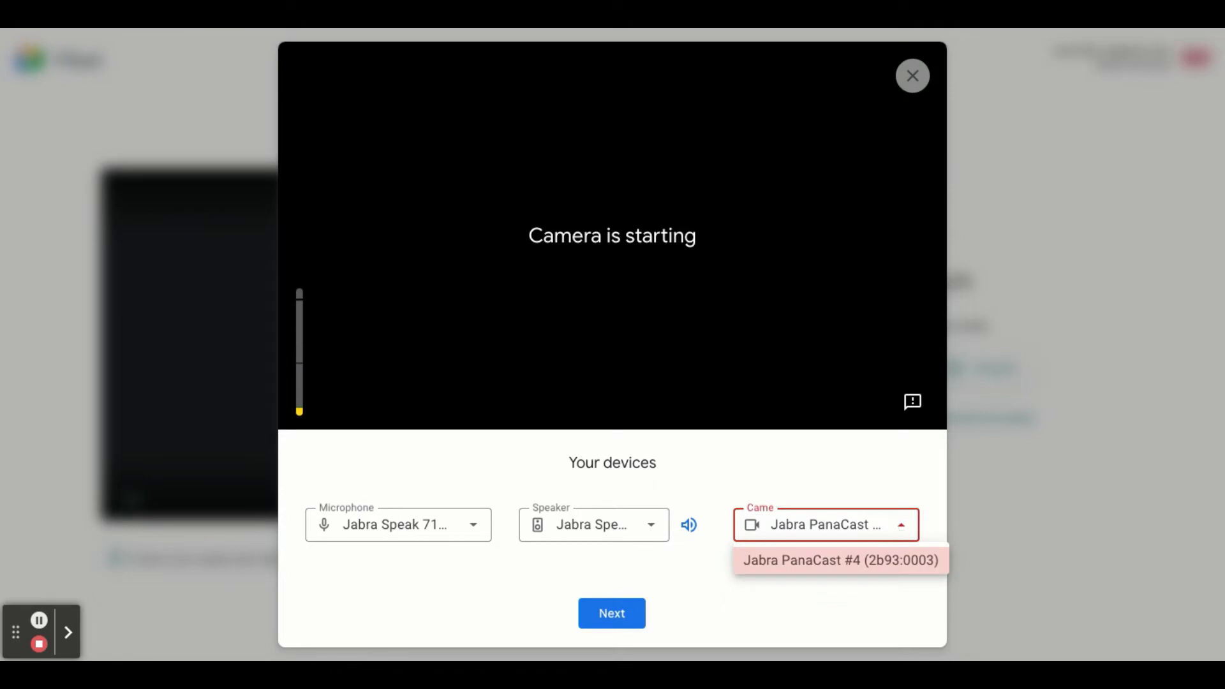
# Step: Choose the Jabra PanaCast #4 camera, pass the device test, and return to the join page
pyautogui.click(839, 559)
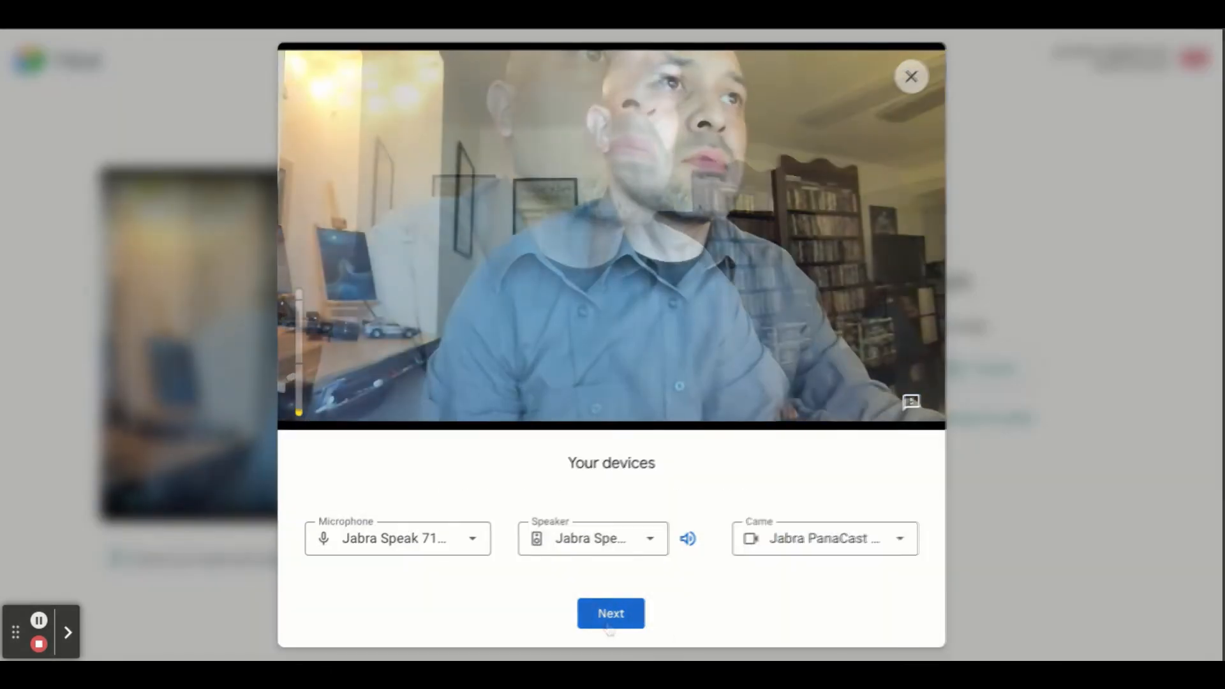
pyautogui.click(610, 614)
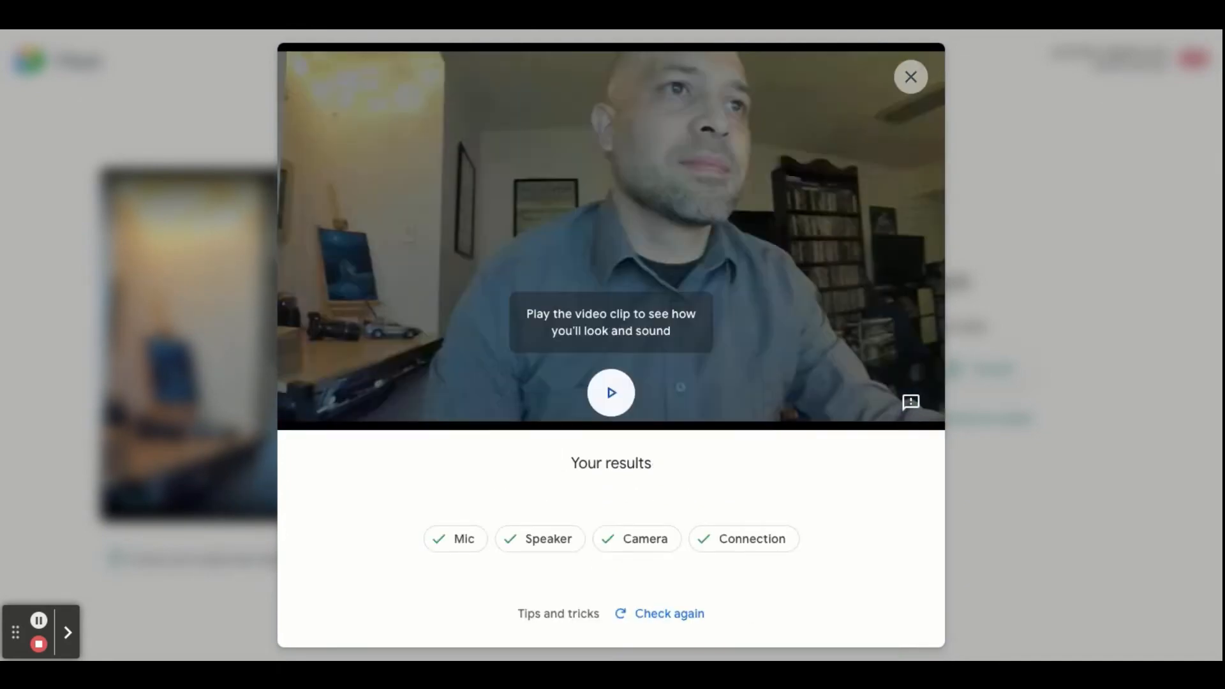
pyautogui.click(910, 77)
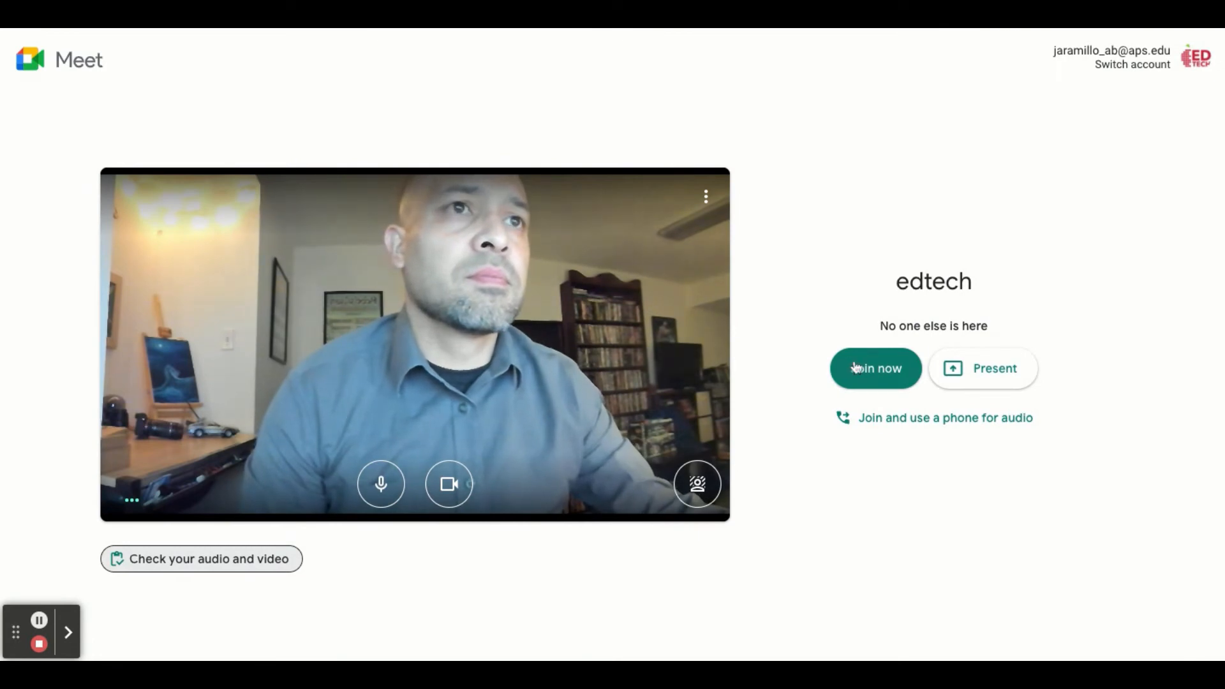
# Step: Join the edtech meeting and dismiss the meeting-ready card
pyautogui.click(876, 367)
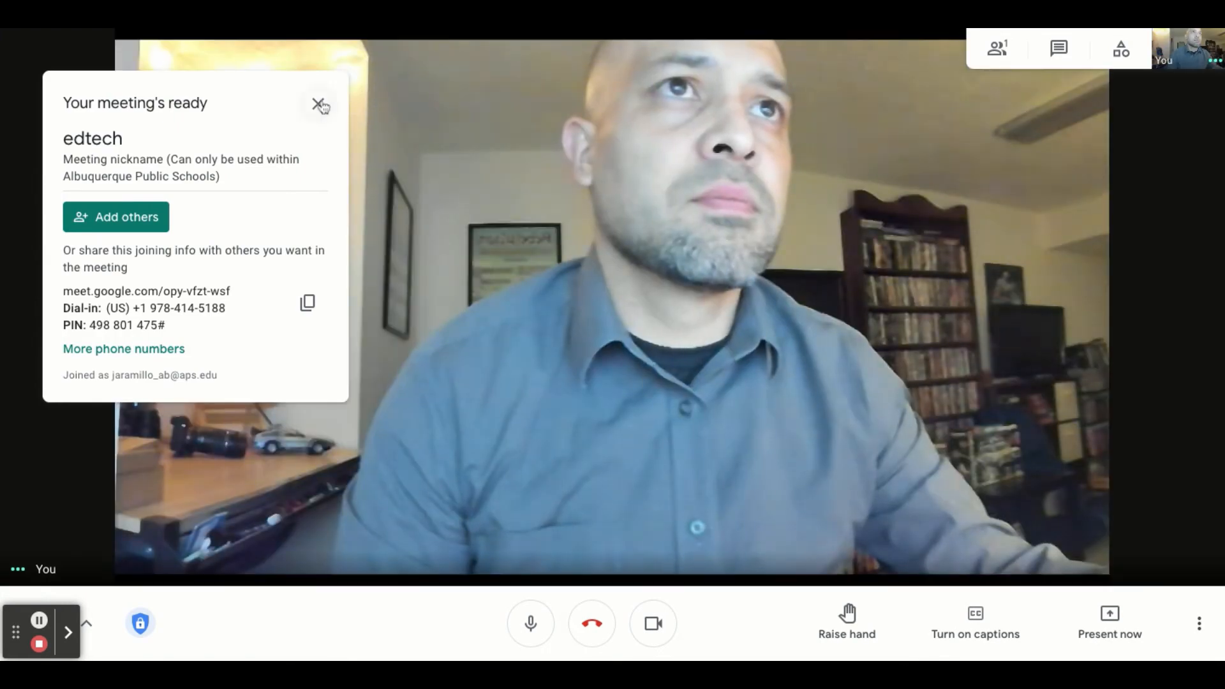
pyautogui.click(1199, 622)
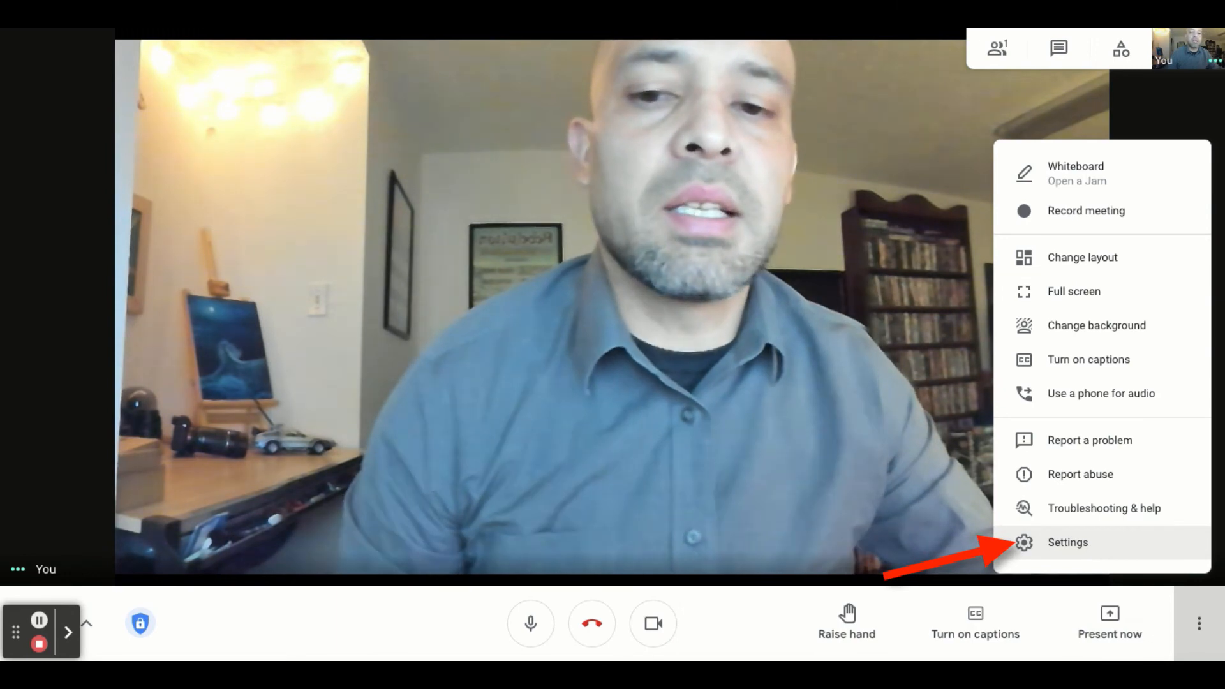
# Step: In Settings, use Jabra Speak 710 as microphone, confirm the PanaCast #4 camera, and return to the call
pyautogui.click(1067, 542)
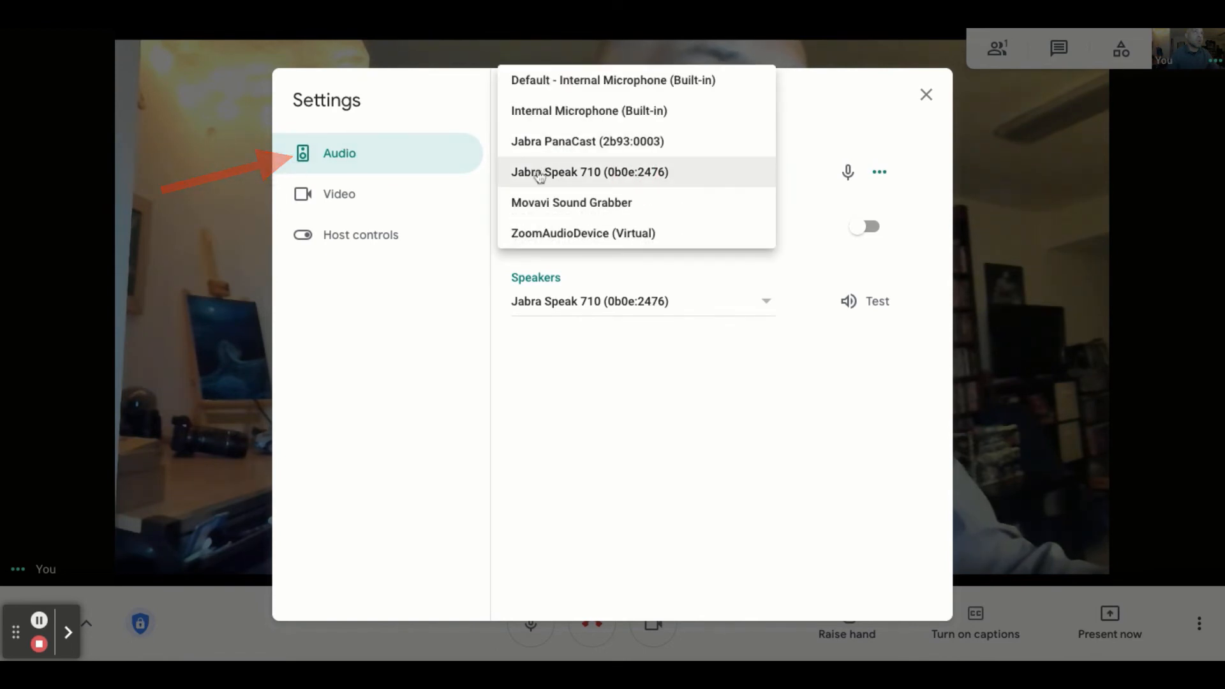
pyautogui.click(589, 172)
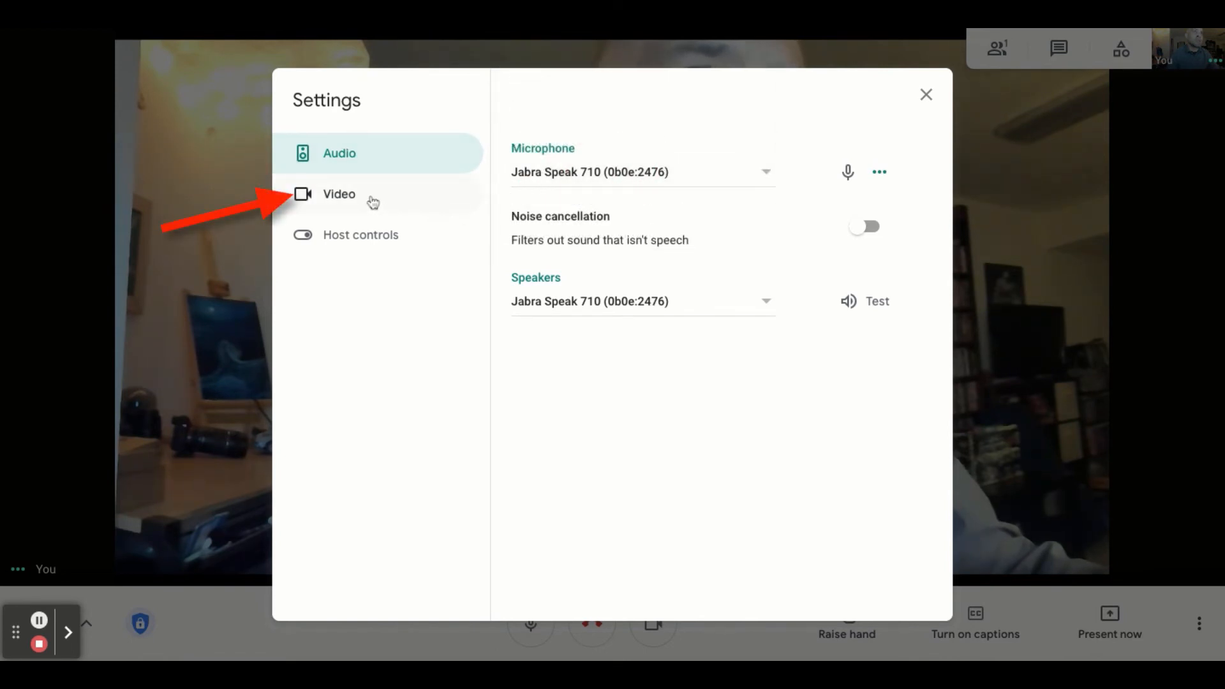
pyautogui.click(339, 194)
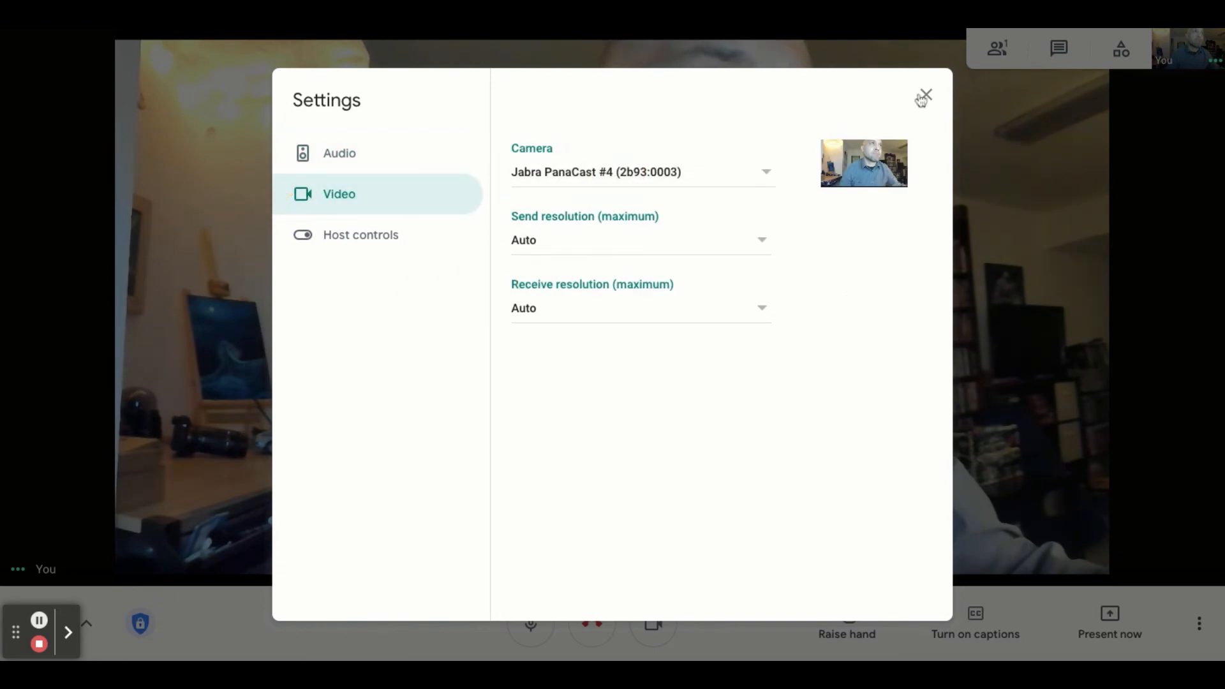
pyautogui.click(924, 96)
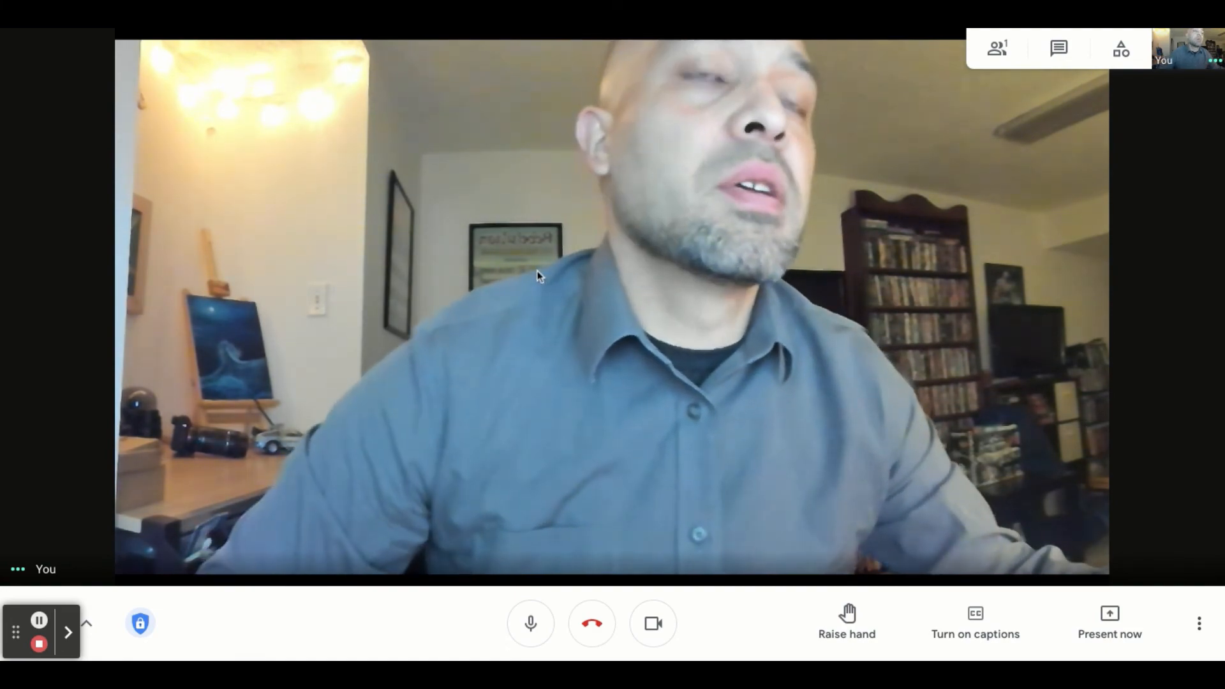